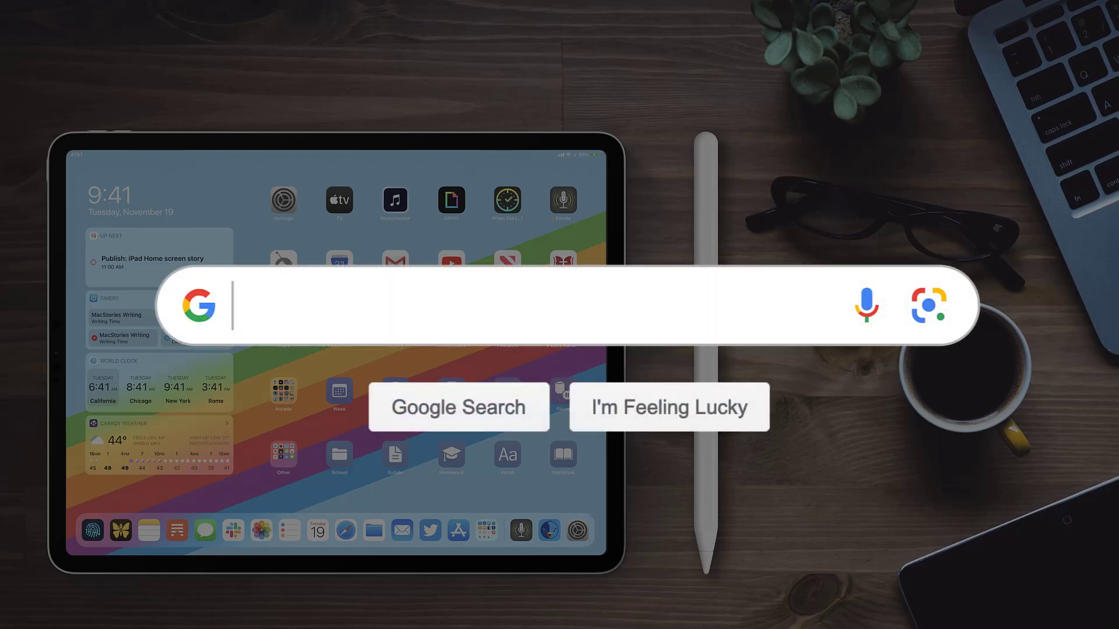
- Search Google for 'How to Update Facebook App', then go to the App Store Search page
type("How to Update Facebook App")
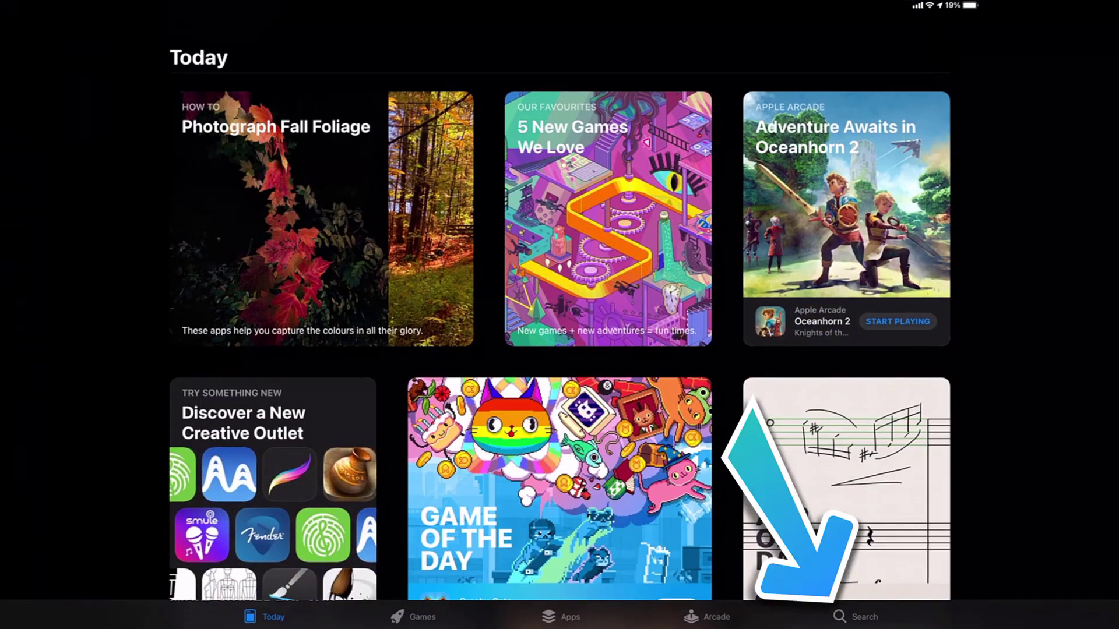
left_click(854, 616)
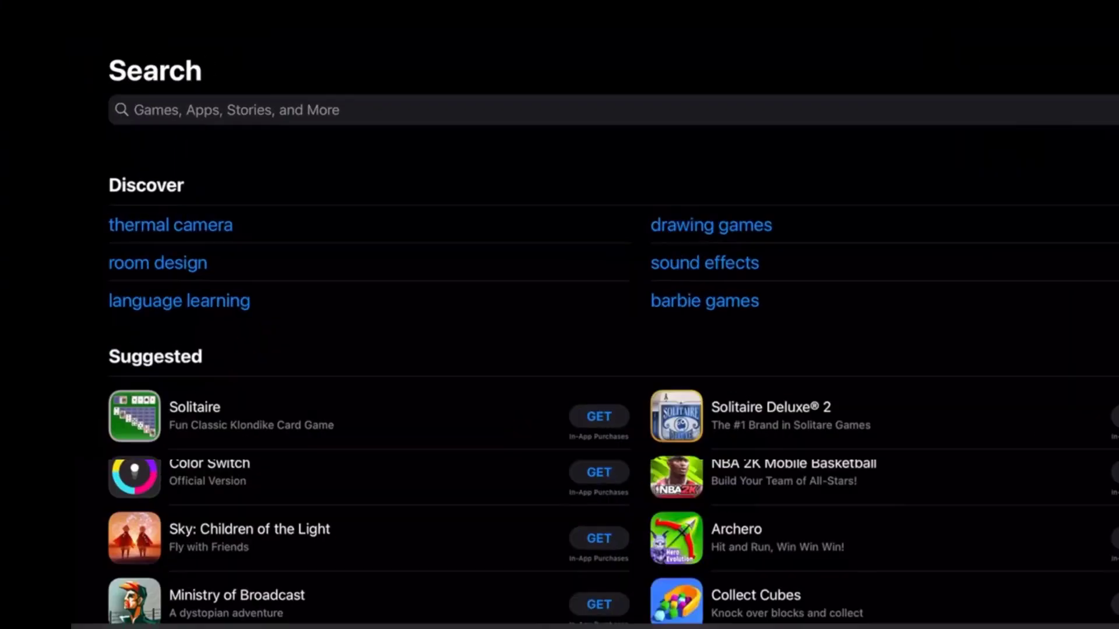
- Search the App Store for 'facebook' and start updating Facebook by Meta Platforms
type("facebook app")
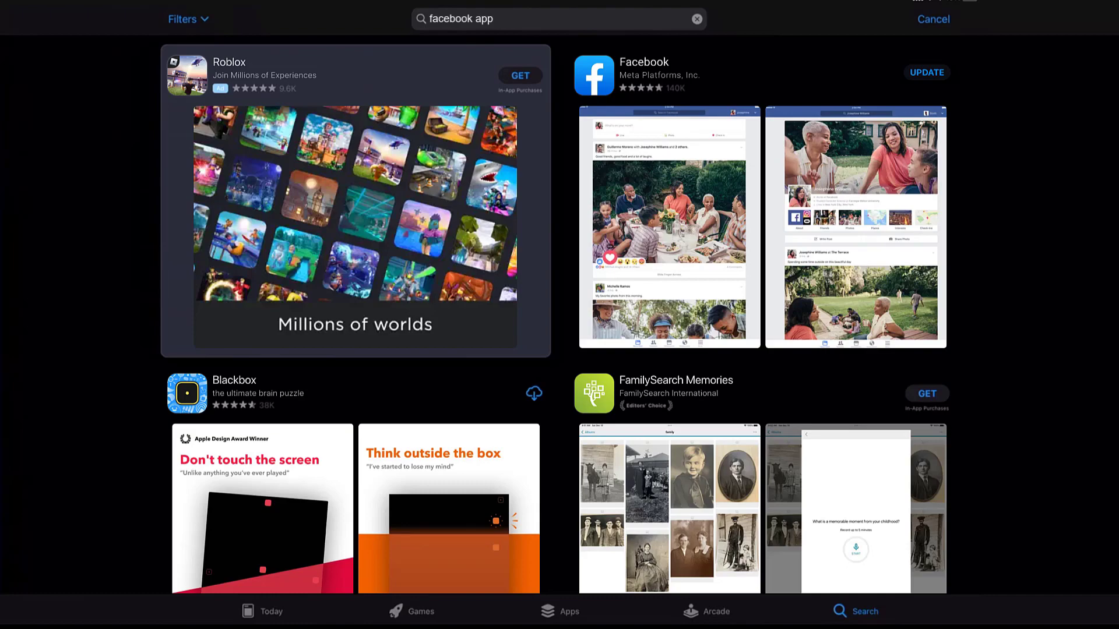
left_click(926, 72)
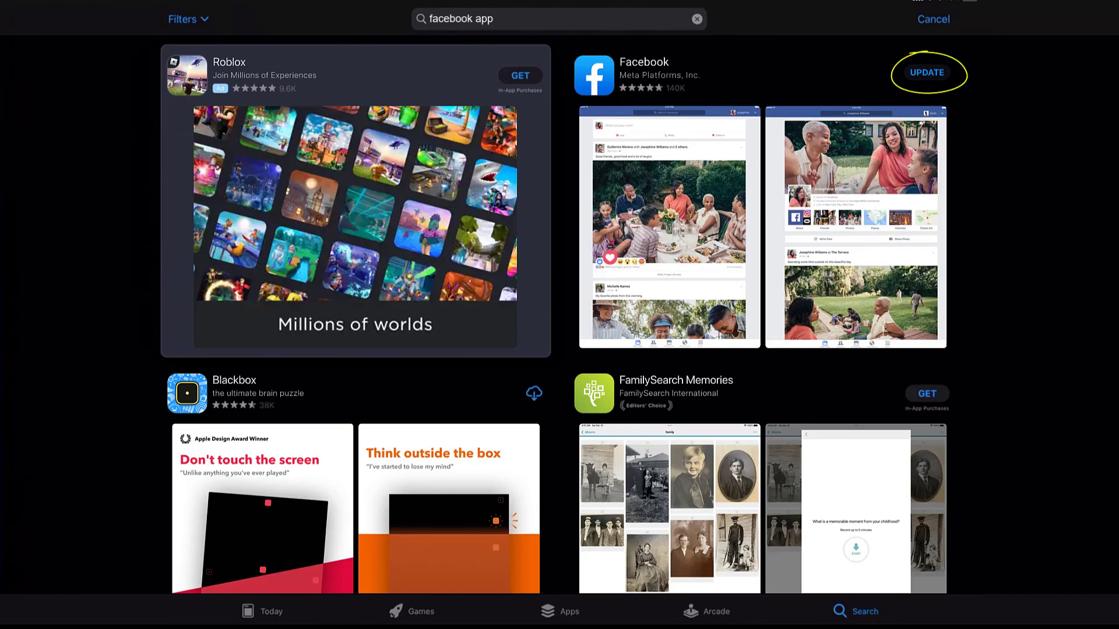
left_click(927, 72)
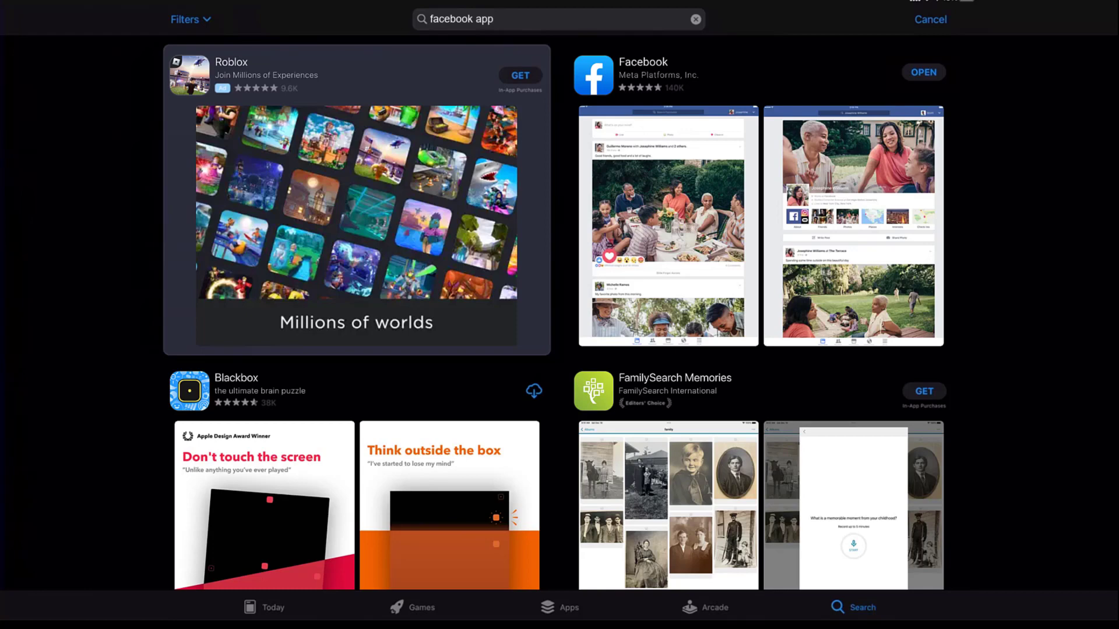
- Tap the Facebook listing's button once the update completes
left_click(923, 73)
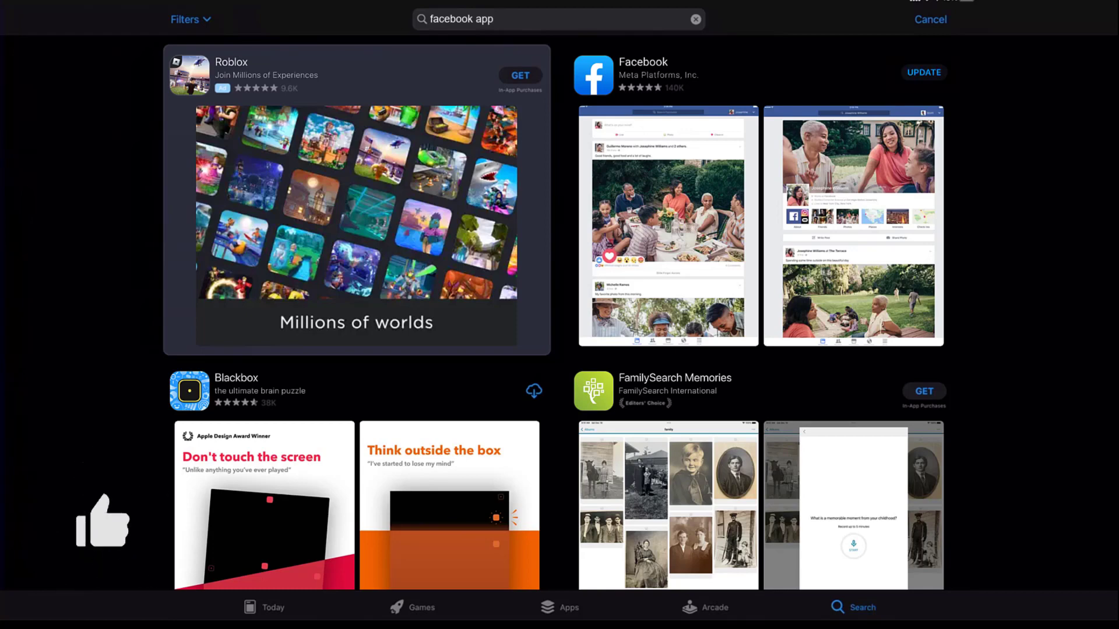